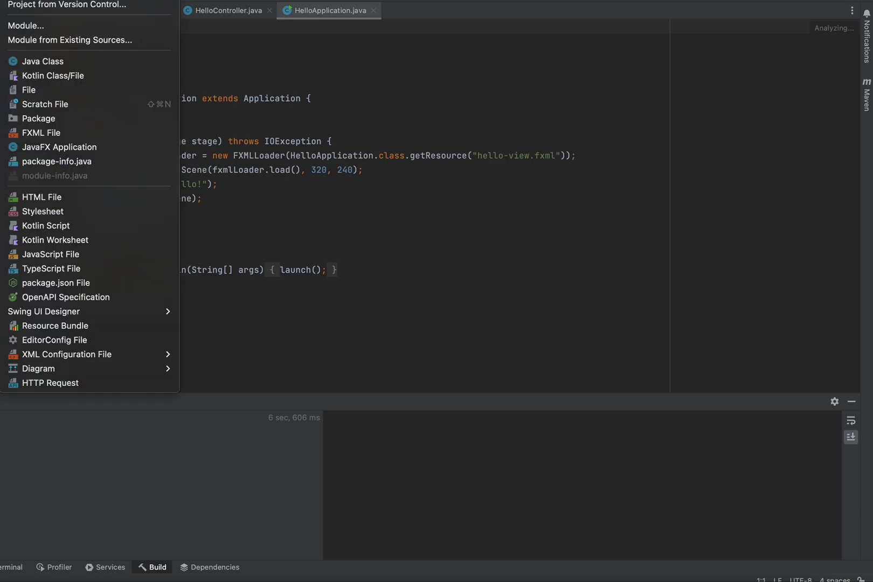
Create a new Java class YouTubeViewer in the com.example.demo package.
click(43, 61)
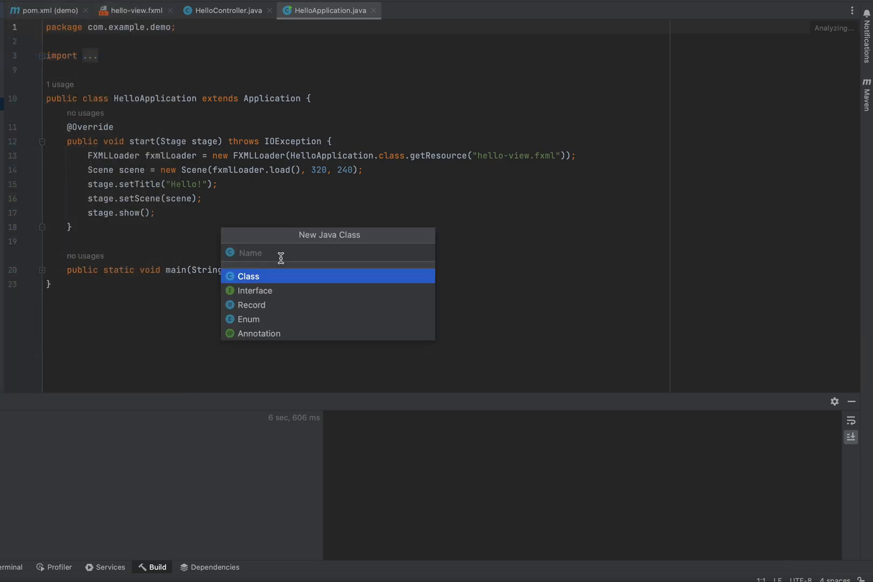
text(You)
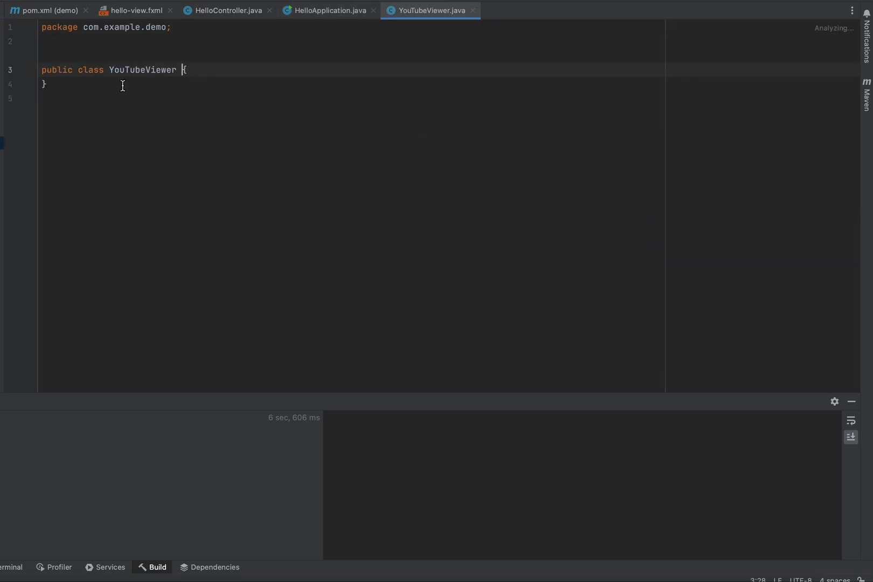
Replace the empty class with WebView Application code loading a YouTube embed URL, imports expanded.
drag(42, 69, 44, 84)
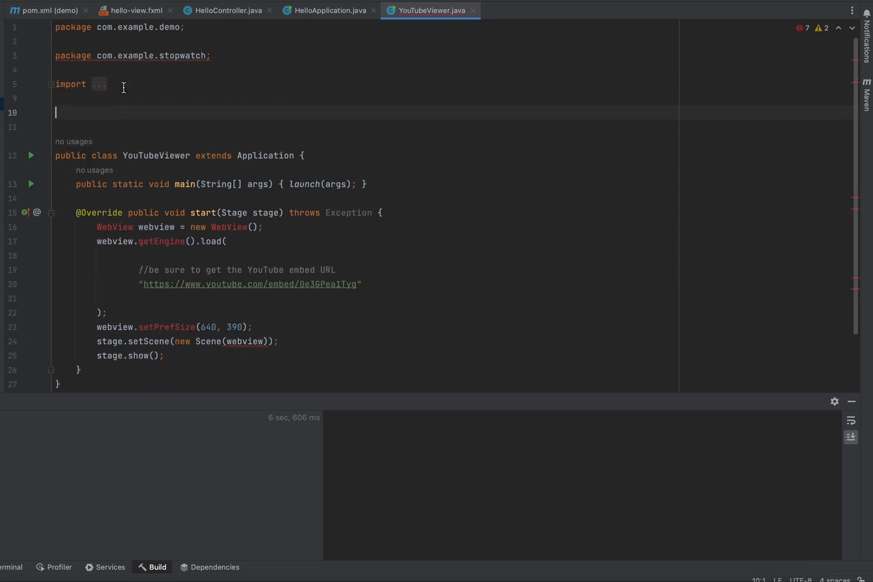
mouse_move(94, 137)
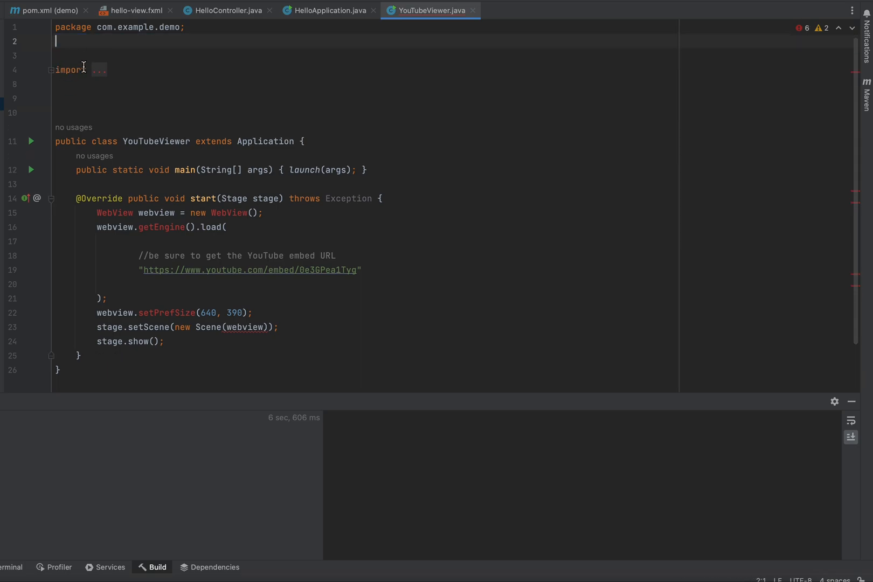
click(49, 69)
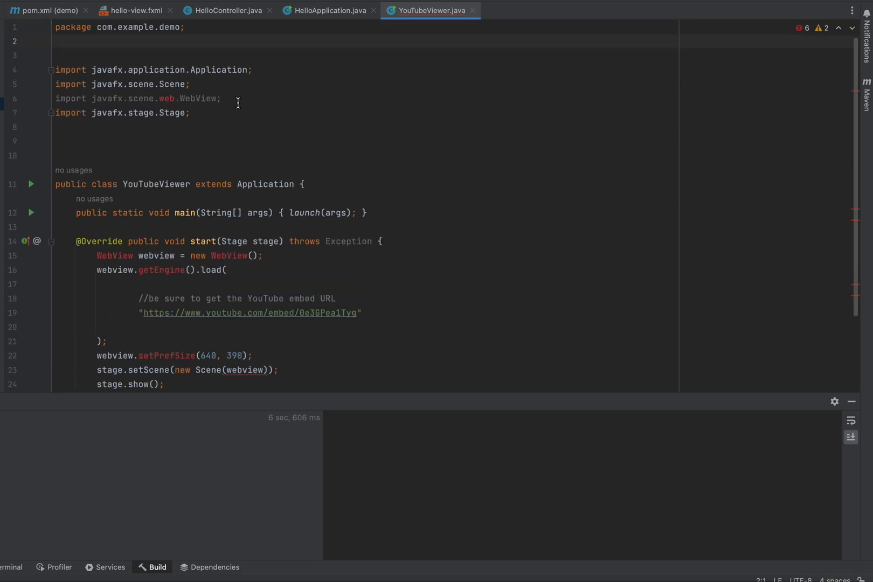
scroll(down, 3)
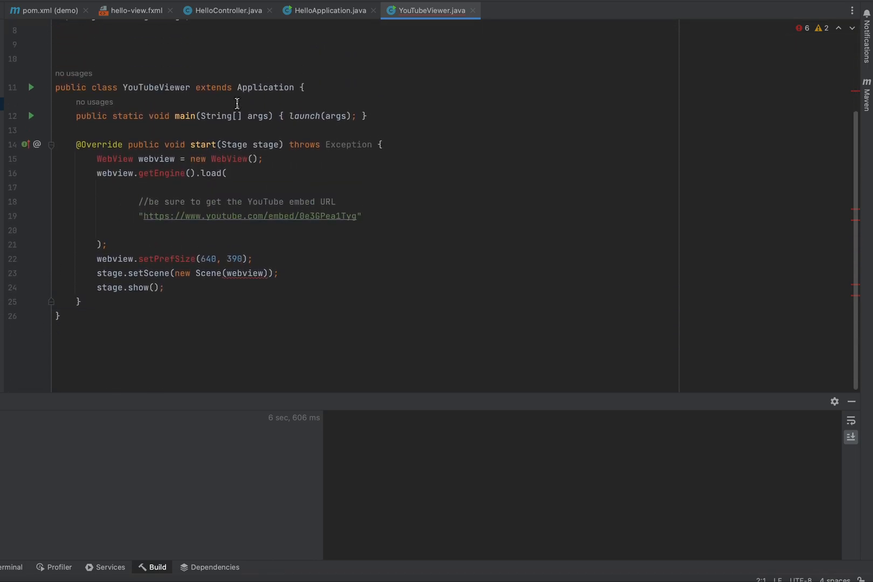
Resolve WebView by adding the org.openjfx javafx-web 19 Maven dependency via the intention fix.
click(119, 158)
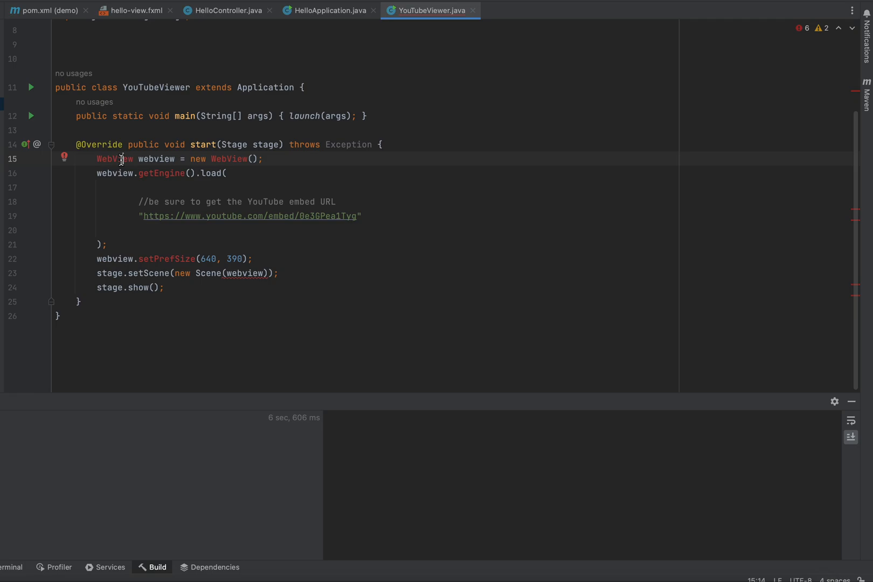
click(65, 158)
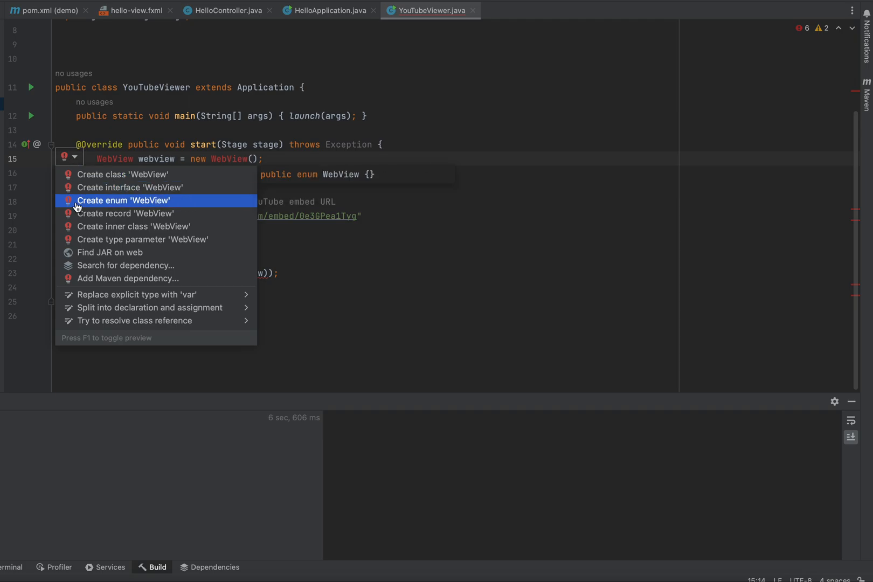
mouse_move(128, 279)
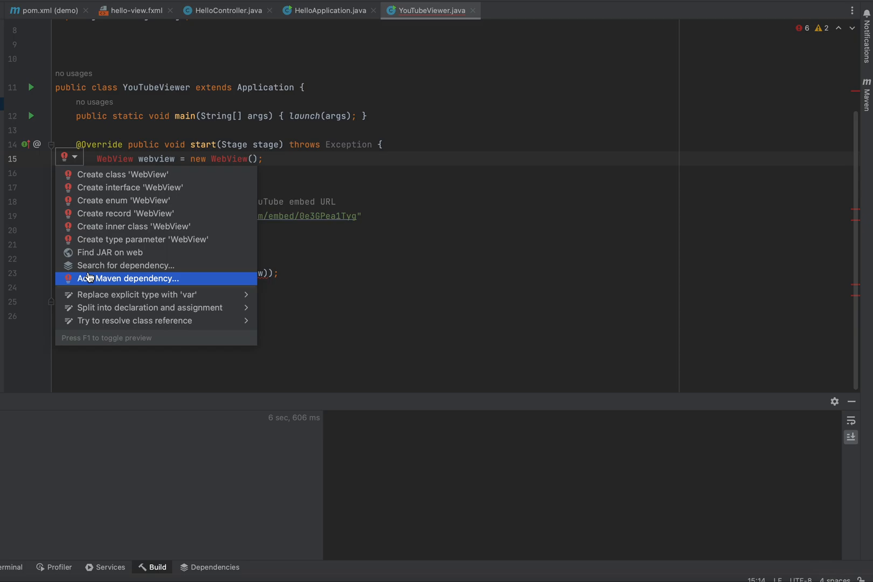
click(127, 278)
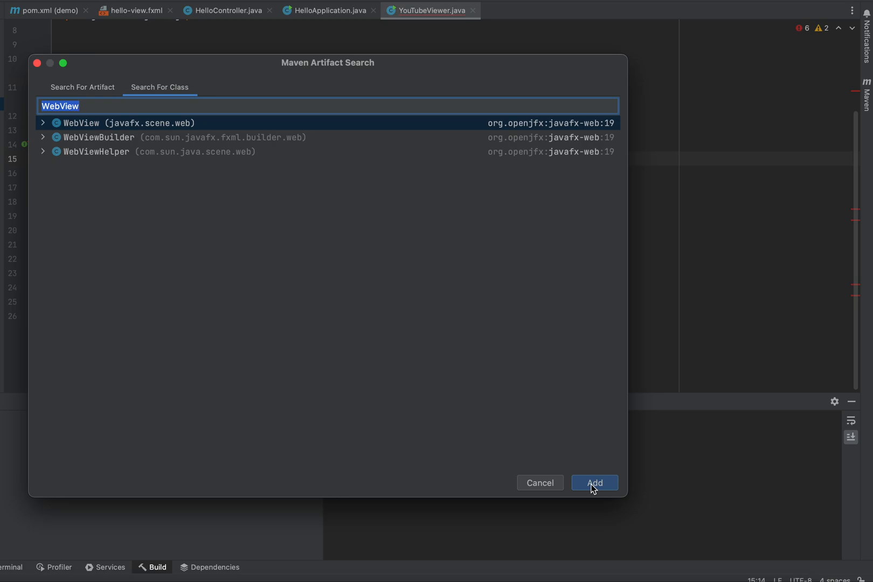
click(594, 483)
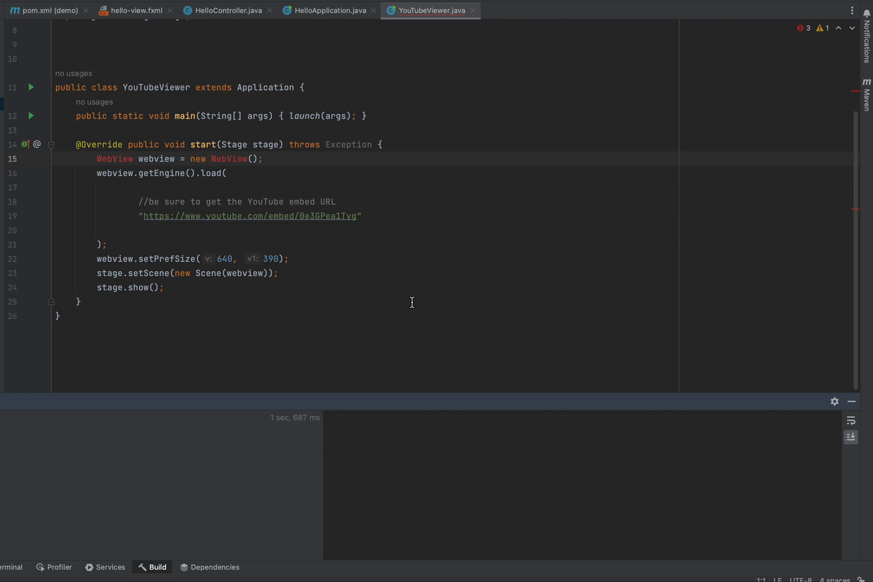
mouse_move(116, 166)
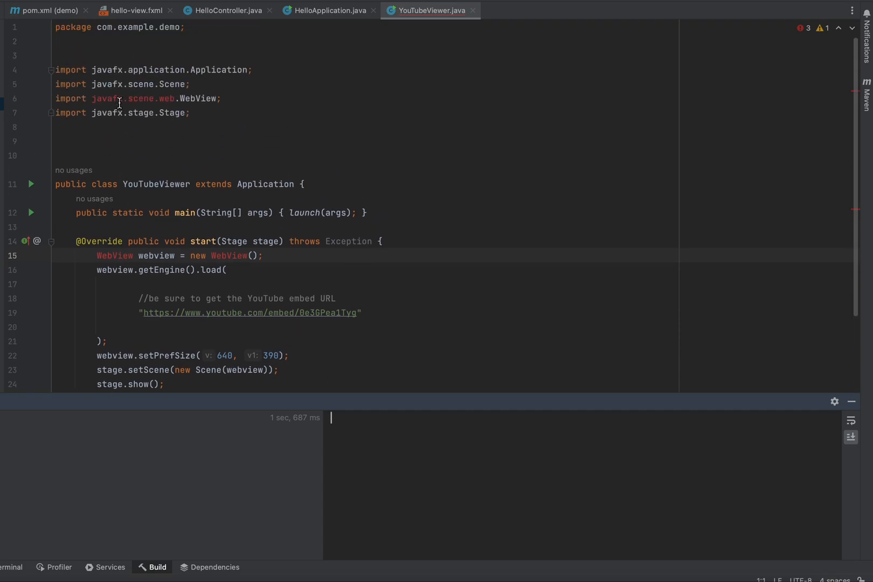
mouse_move(127, 262)
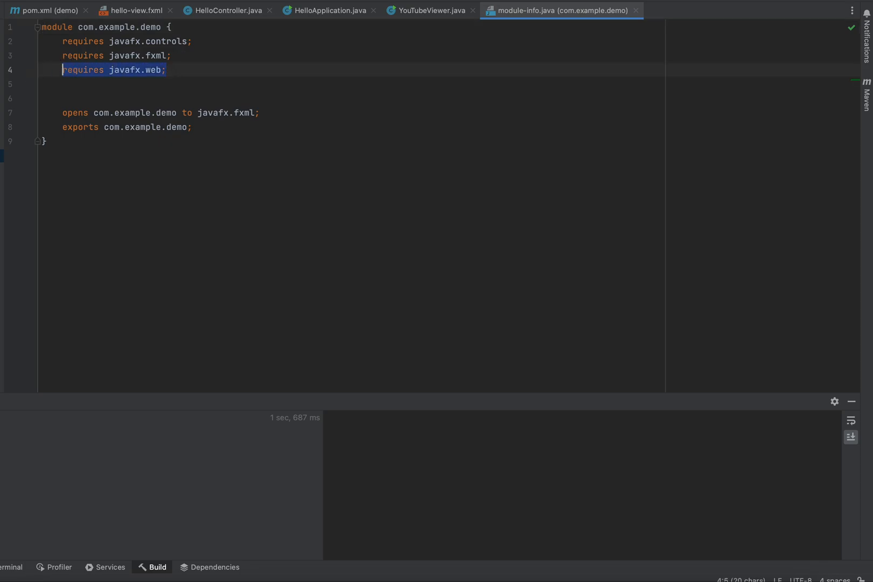
Add 'requires javafx.web;' to module-info.java so YouTubeViewer compiles without errors.
click(426, 9)
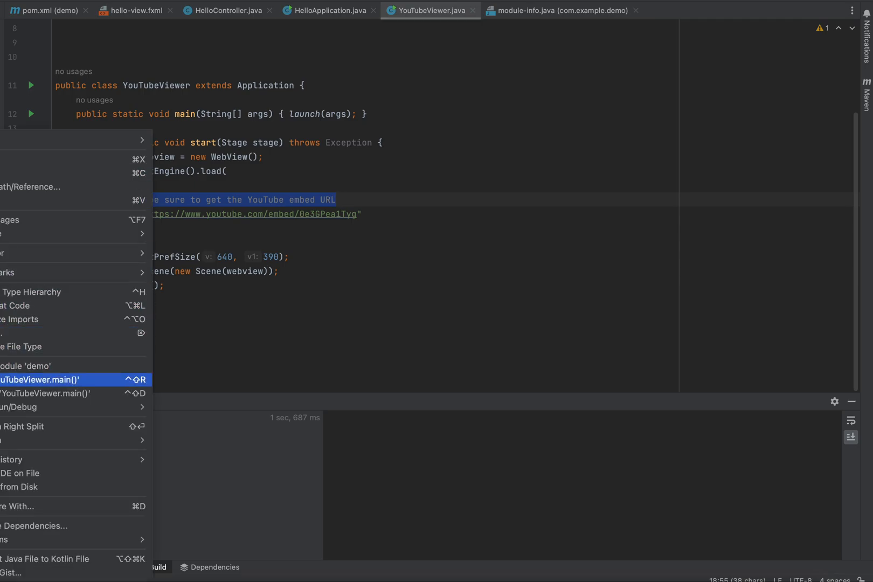
Run YouTubeViewer.main(), confirm the embedded YouTube video window, then close it.
click(38, 380)
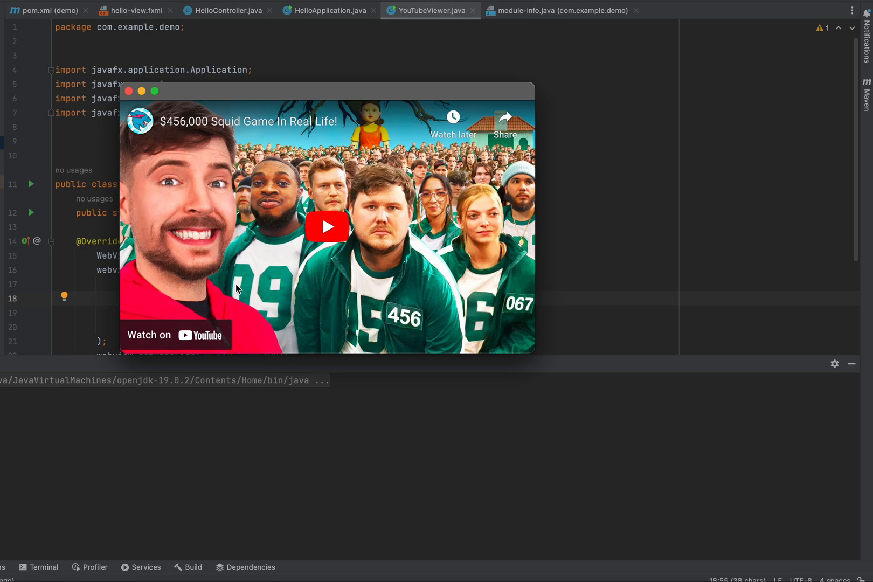
mouse_move(230, 282)
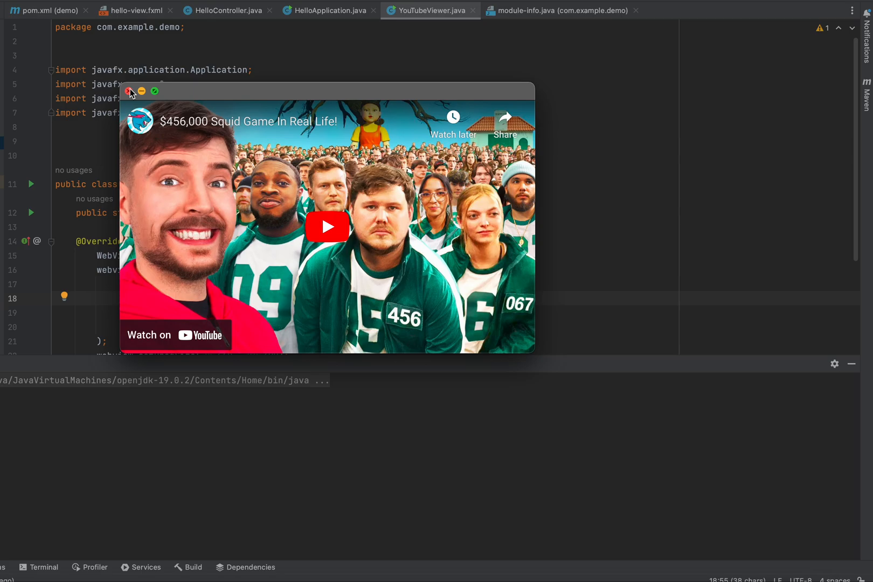
click(129, 92)
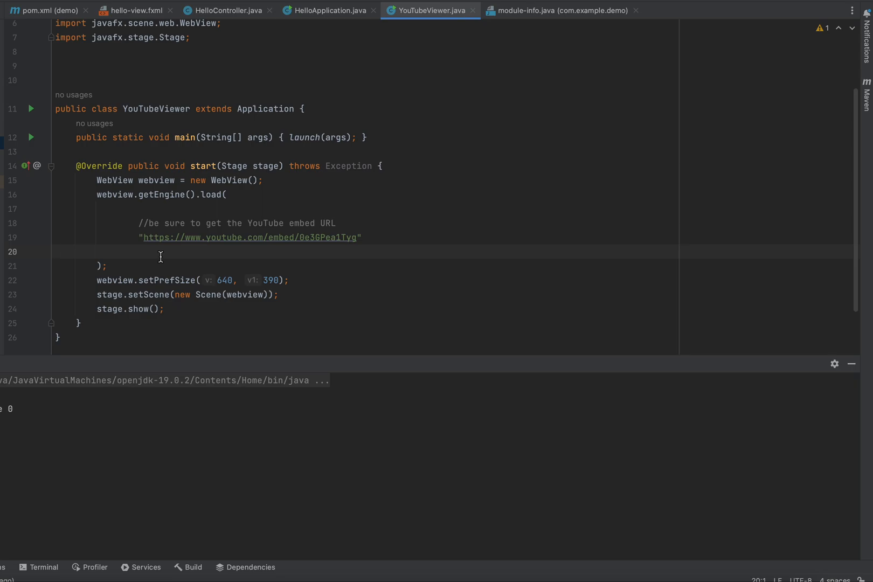
scroll(down, 3)
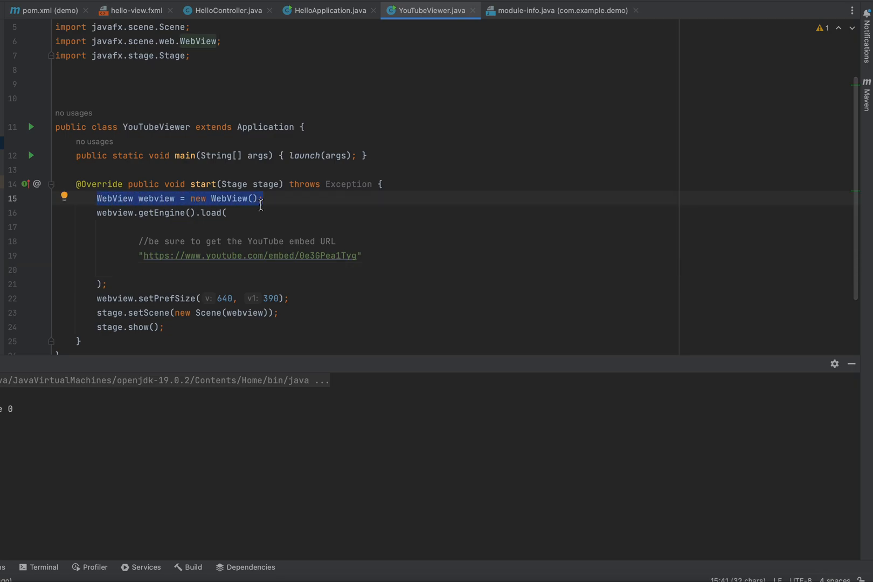
mouse_move(210, 212)
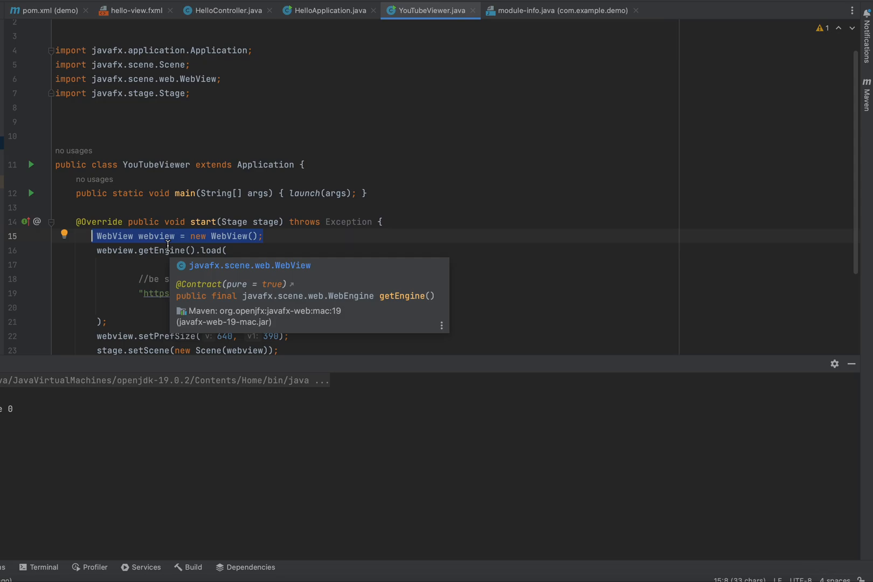
mouse_move(171, 246)
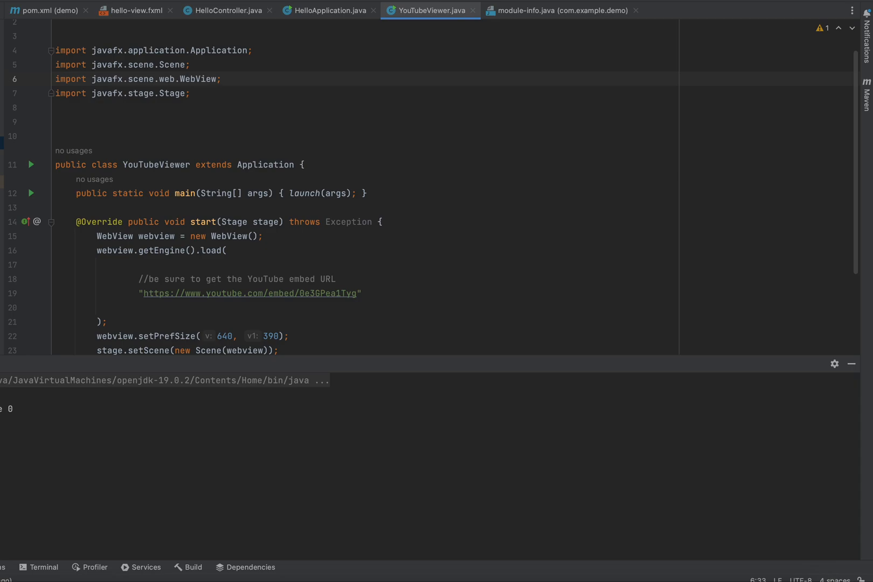
click(558, 10)
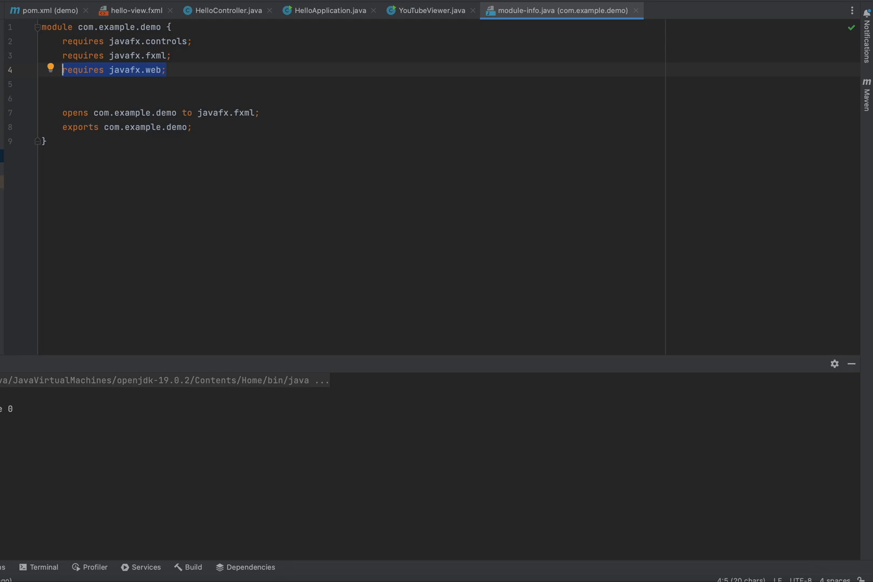
click(428, 10)
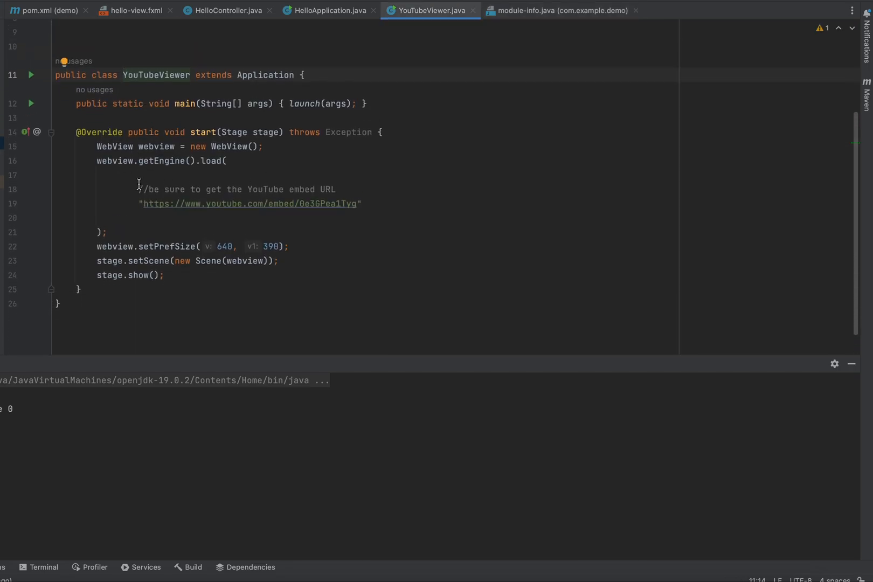
drag(139, 188, 364, 204)
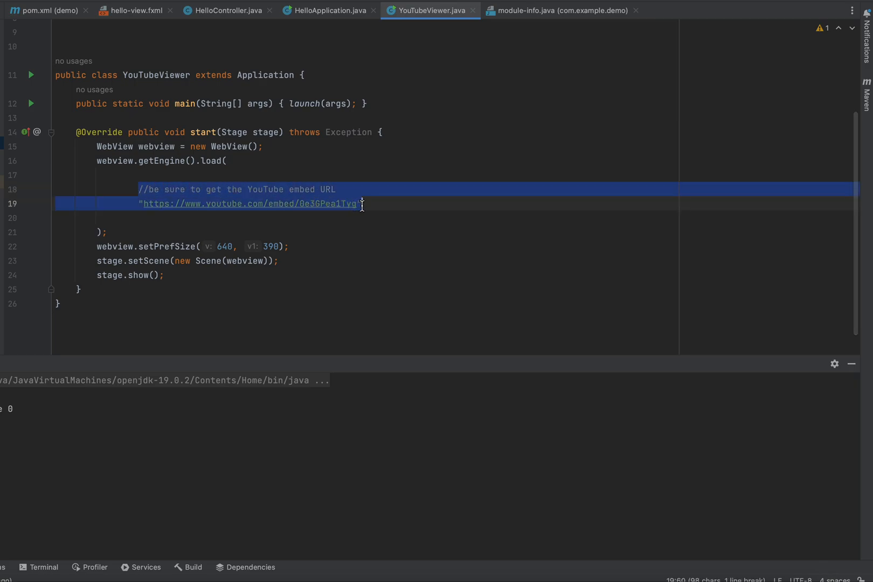